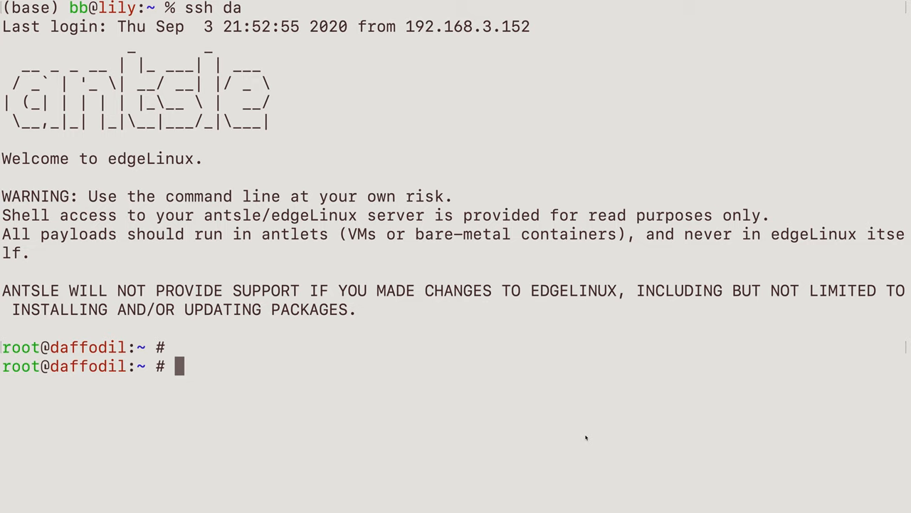
mouse_move(433, 278)
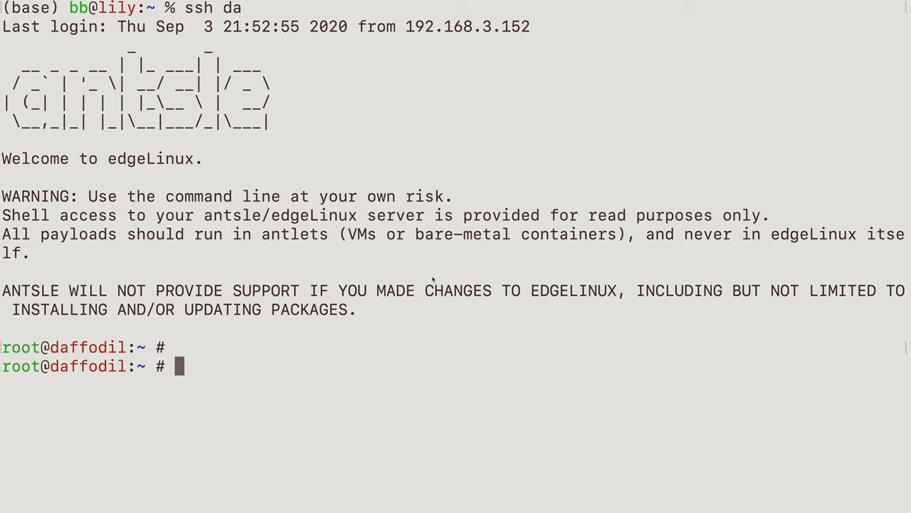
- Switch from bash into zsh, then run 'systemctl restart sshd' with tab-completed subcommand
text(bash)
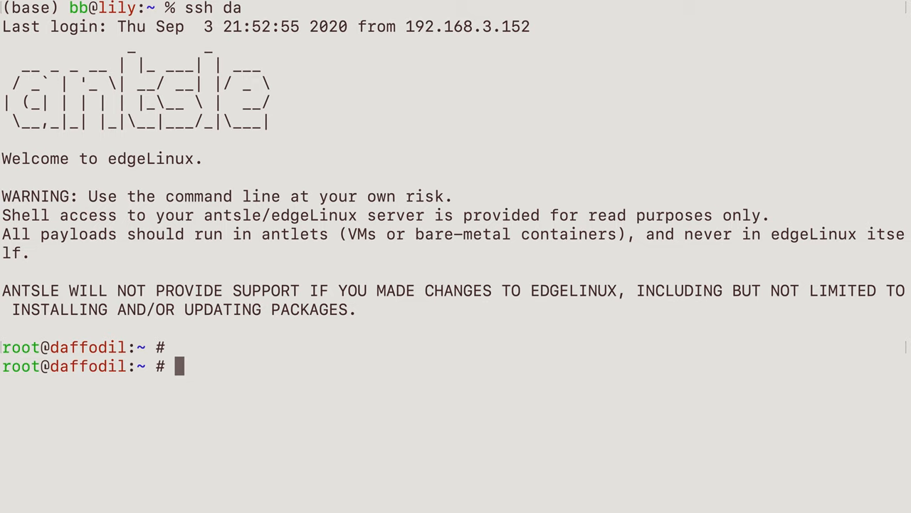
text(zsh)
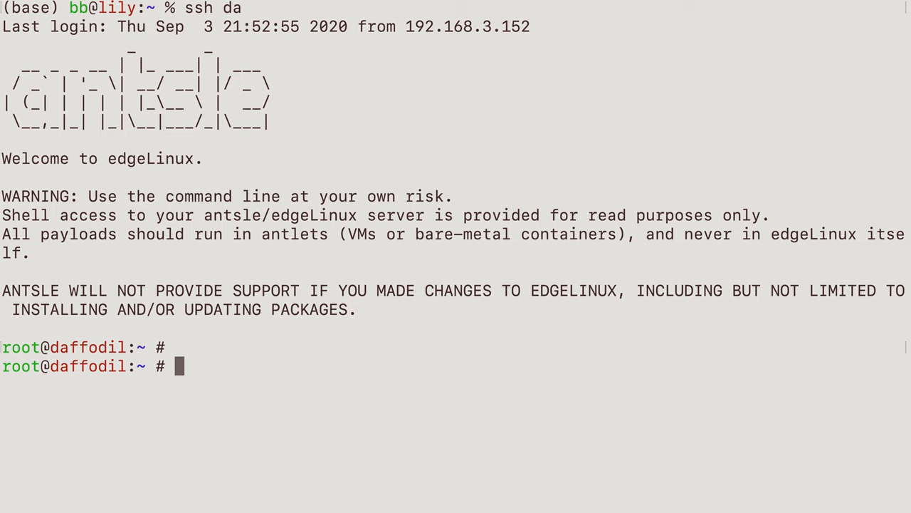
text(sys)
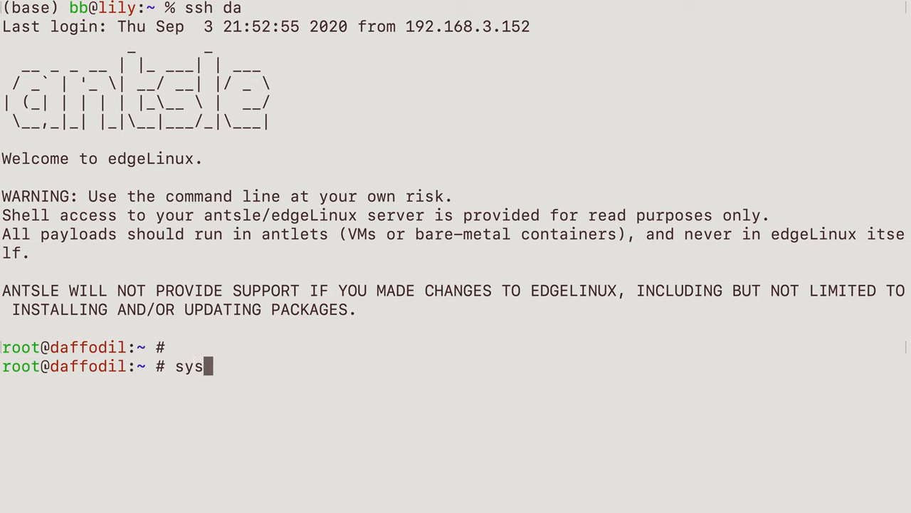
text(tem)
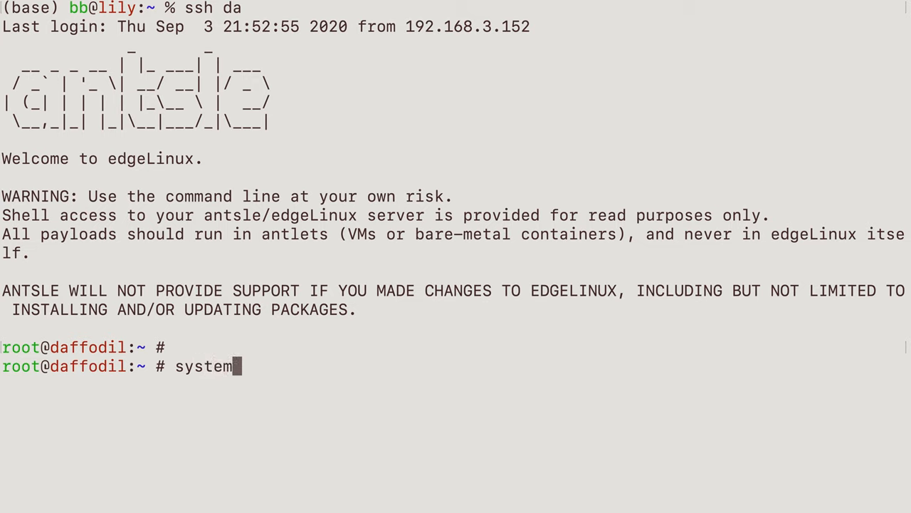
text(ctl)
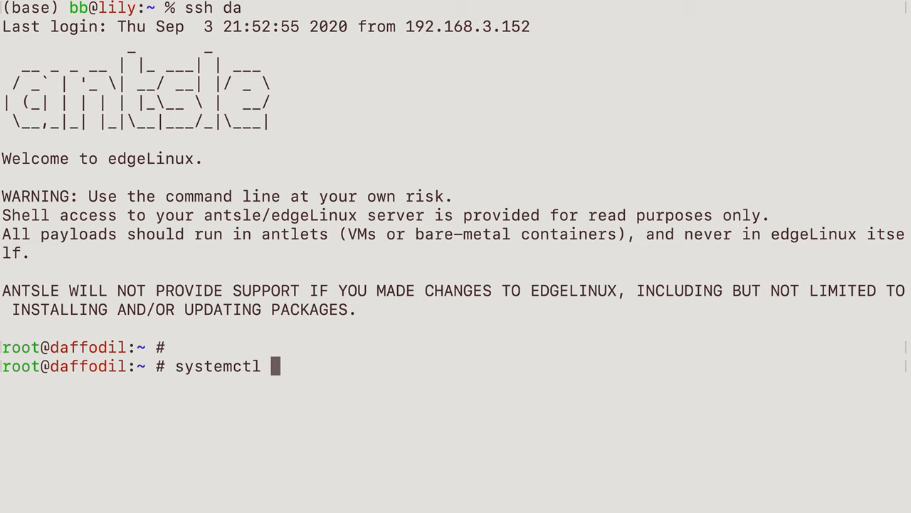
text(r)
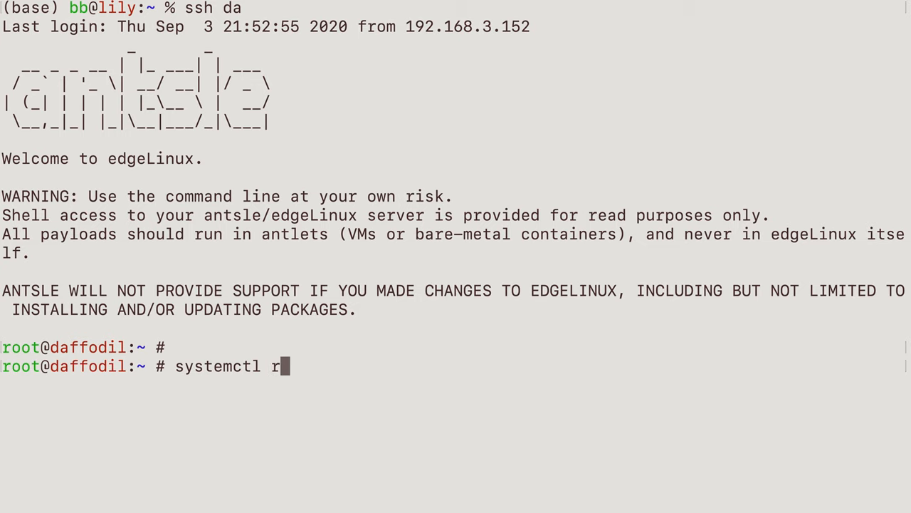
text(e)
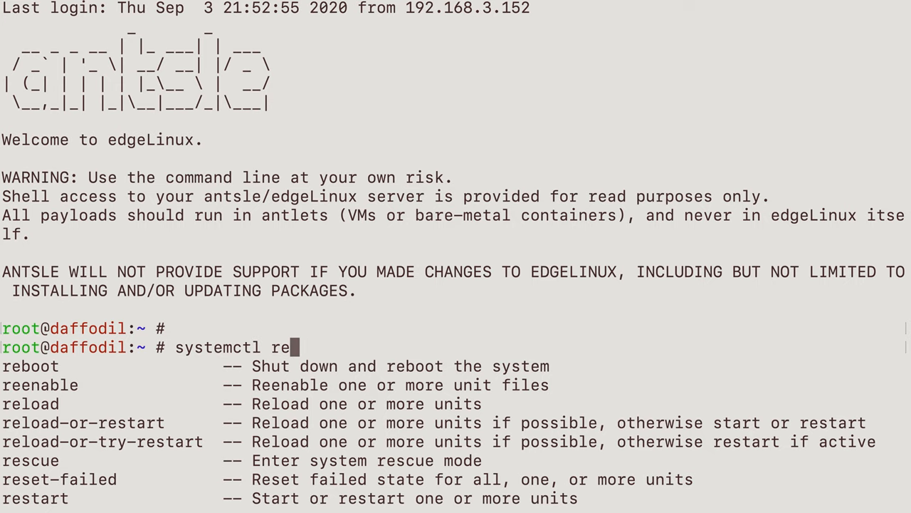
text(start)
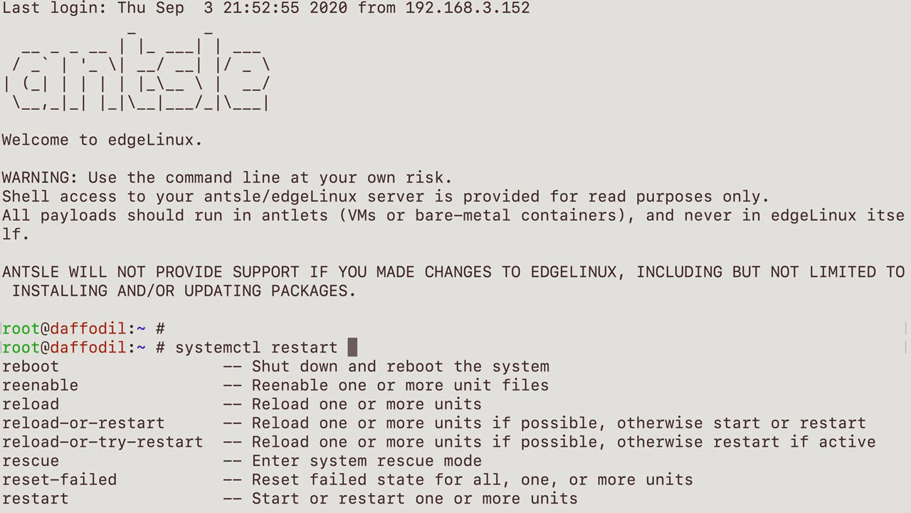
text(sshd)
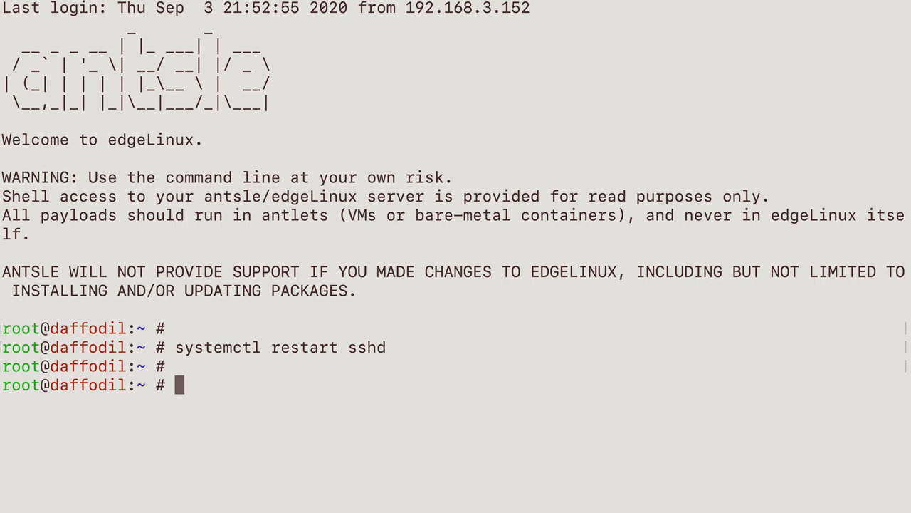
- Build 'cd /usr/local/bin/' by tab-completing /usr/ and local/ from the suggested subfolders
text(cd)
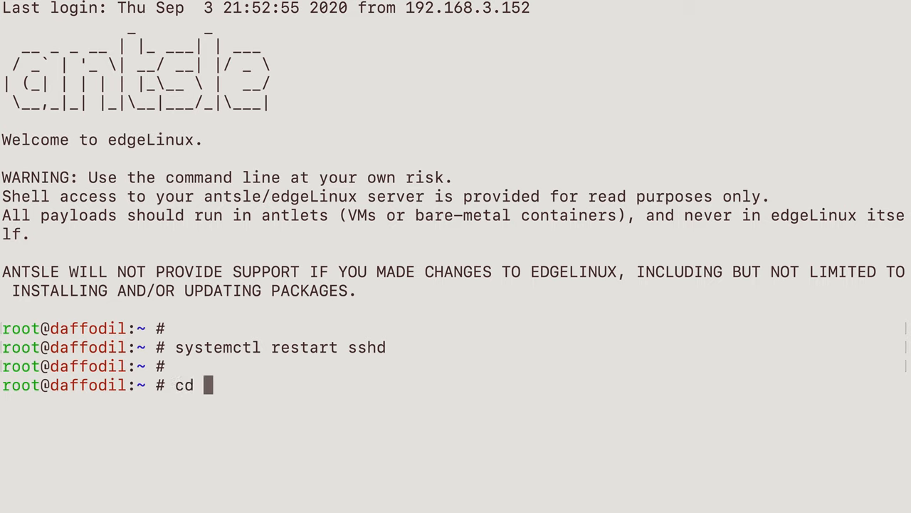
text(/)
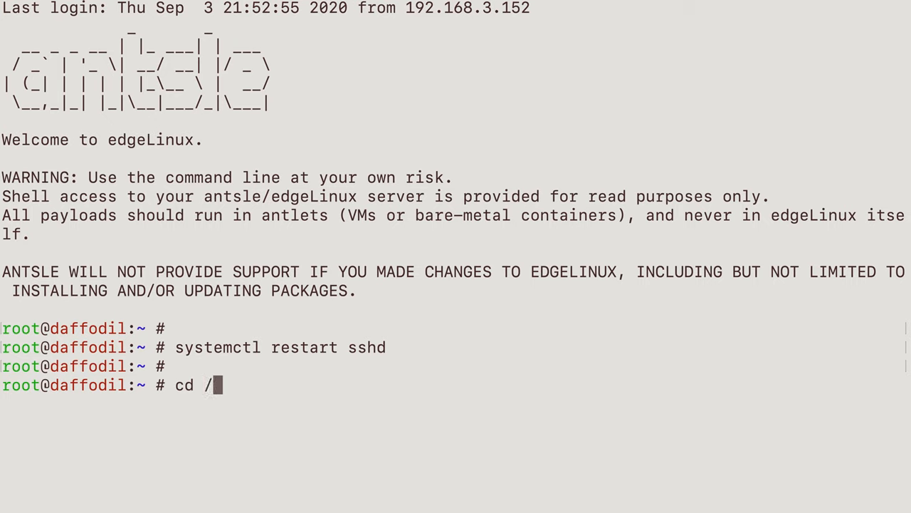
text(u)
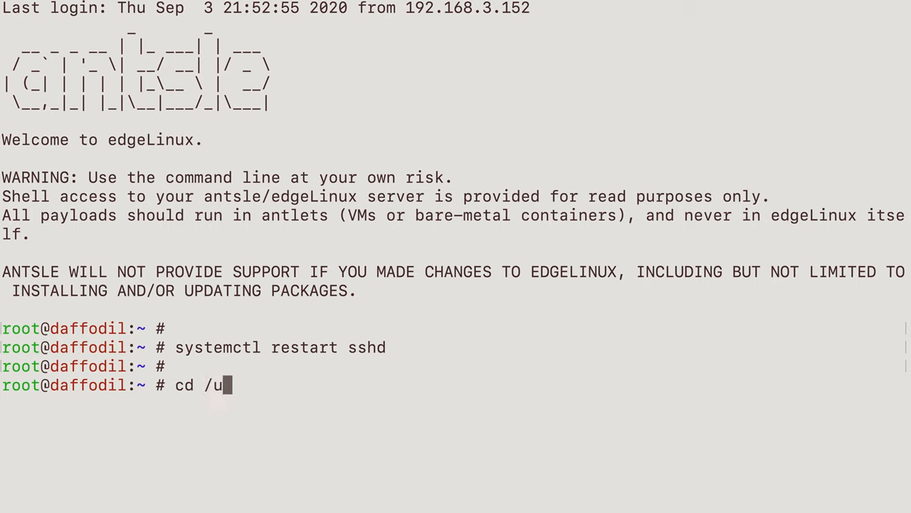
text(sr/)
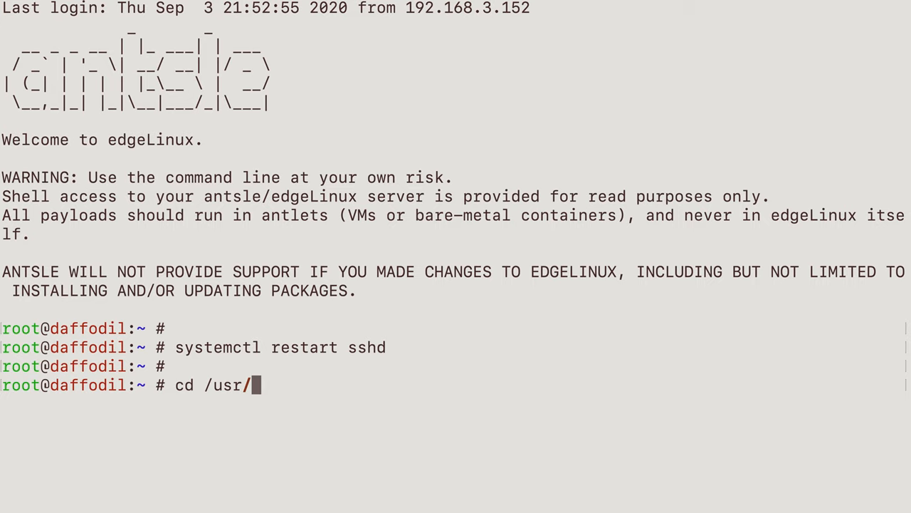
text(l)
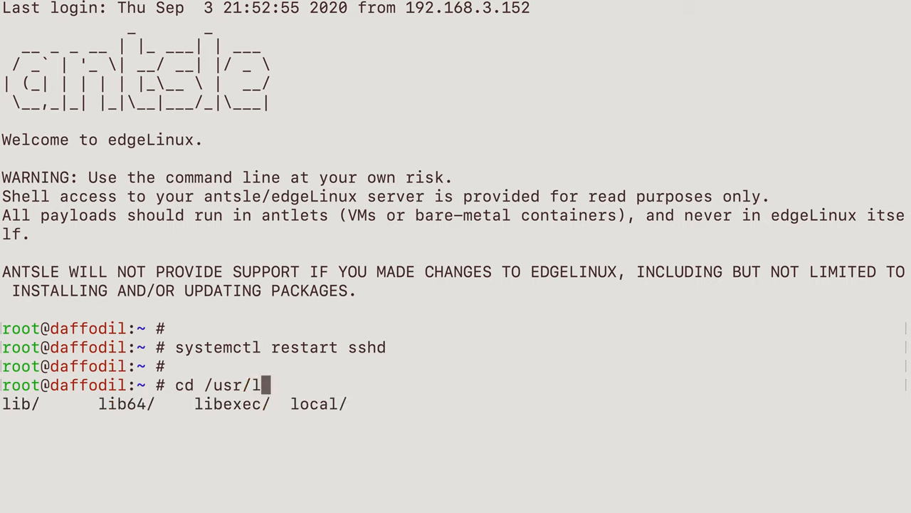
text(ocal/)
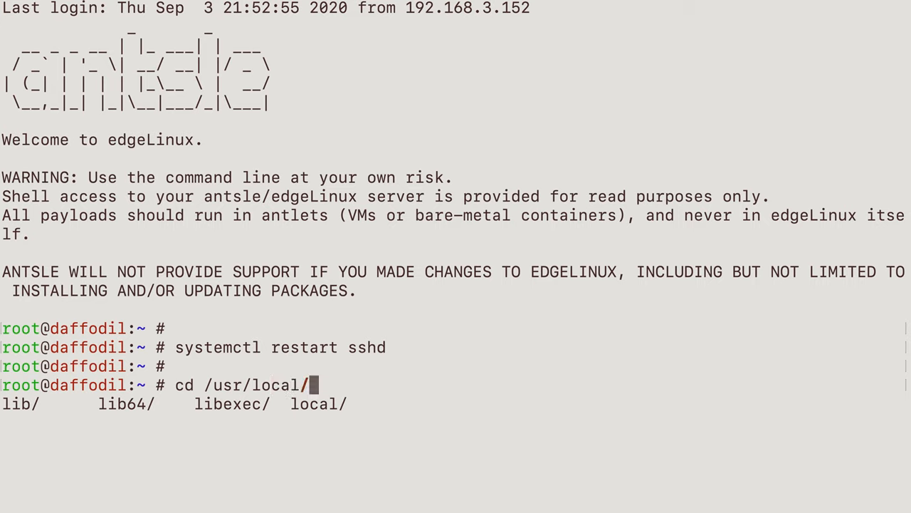
text(bin/)
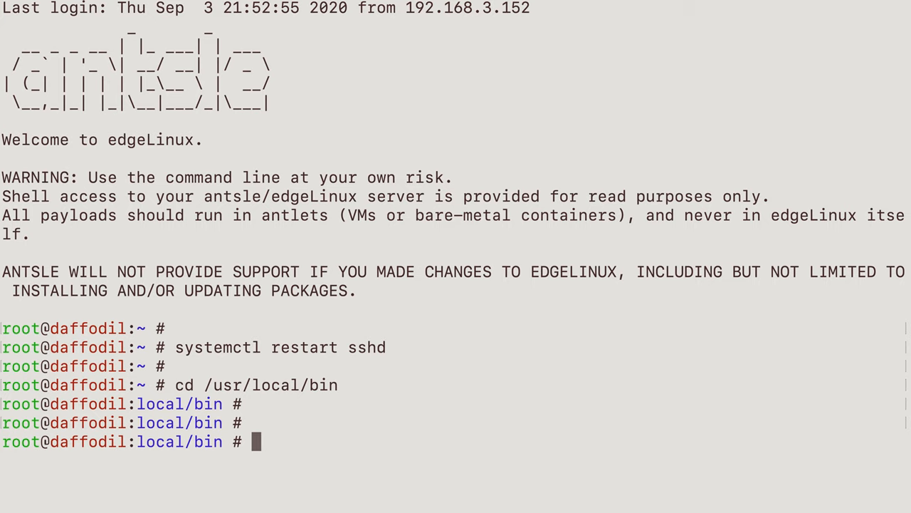
- Enter /usr/local/bin and run 'cat .ssh/authorized_keys', which prints nothing
text(s)
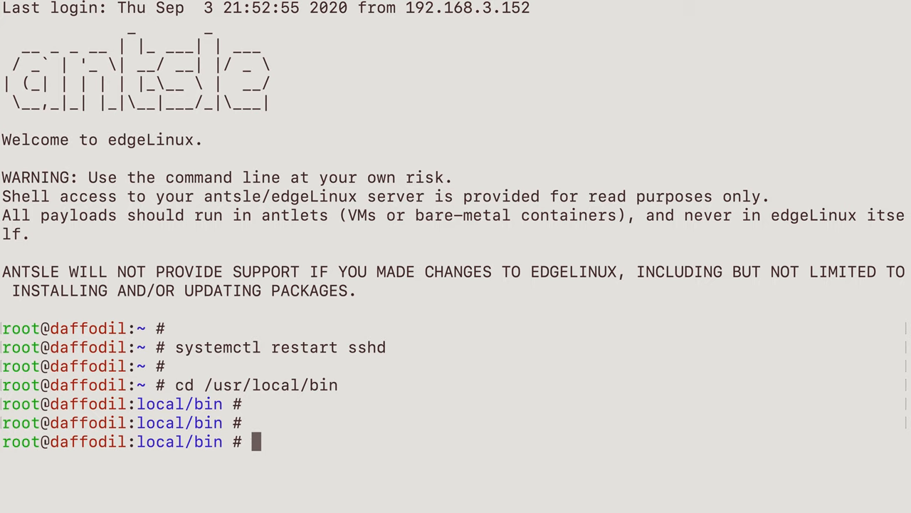
text(cat .ssh/authorized_keys)
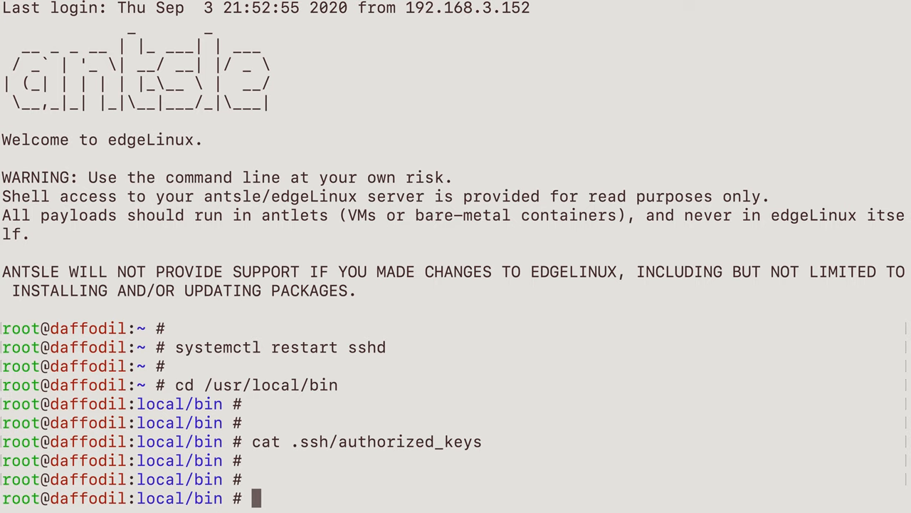
- Return to the home directory with a bare 'cd' and begin a command starting with 'v'
text(cd)
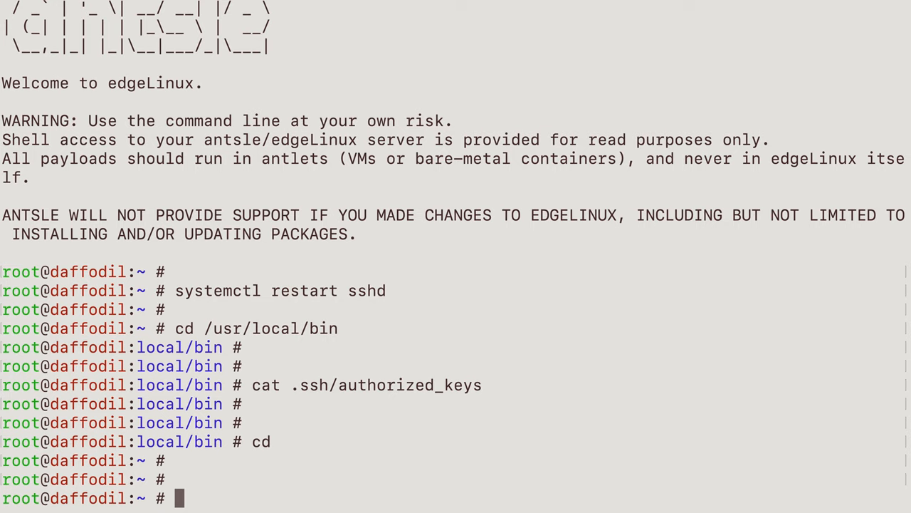
text(v)
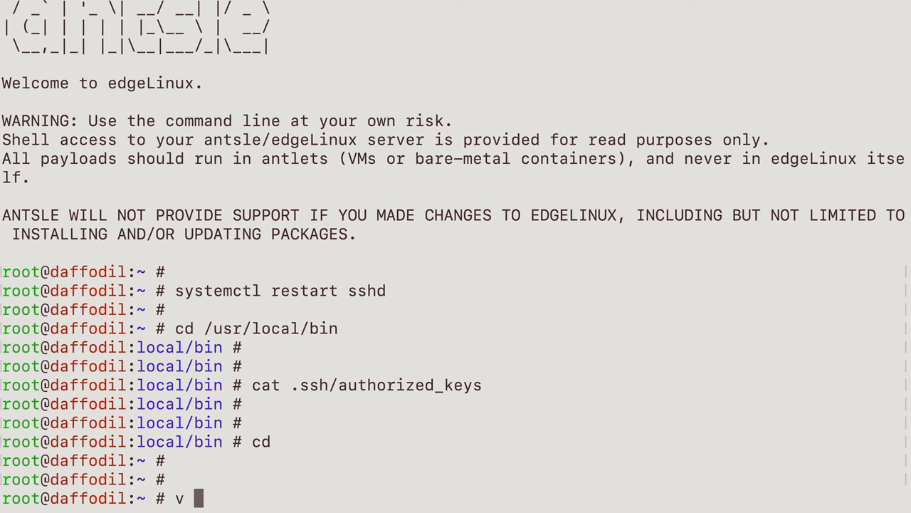
text(.zsh)
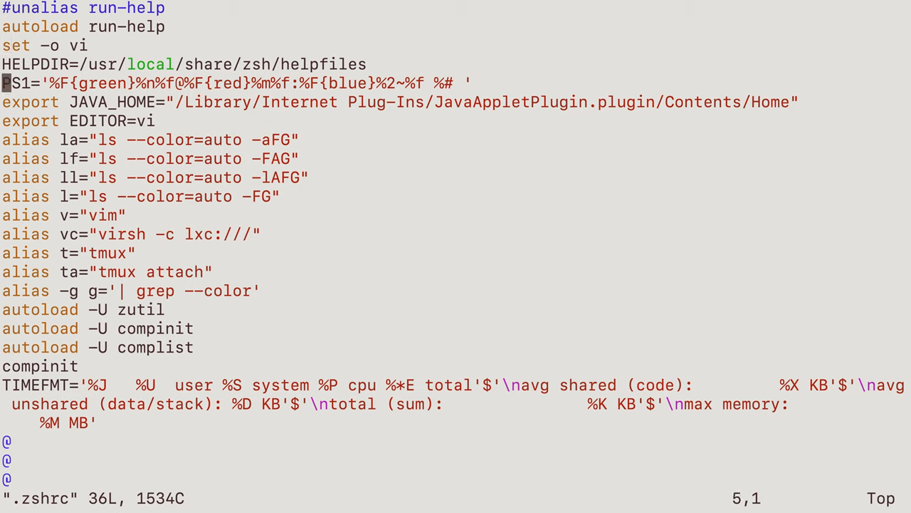
key(j)
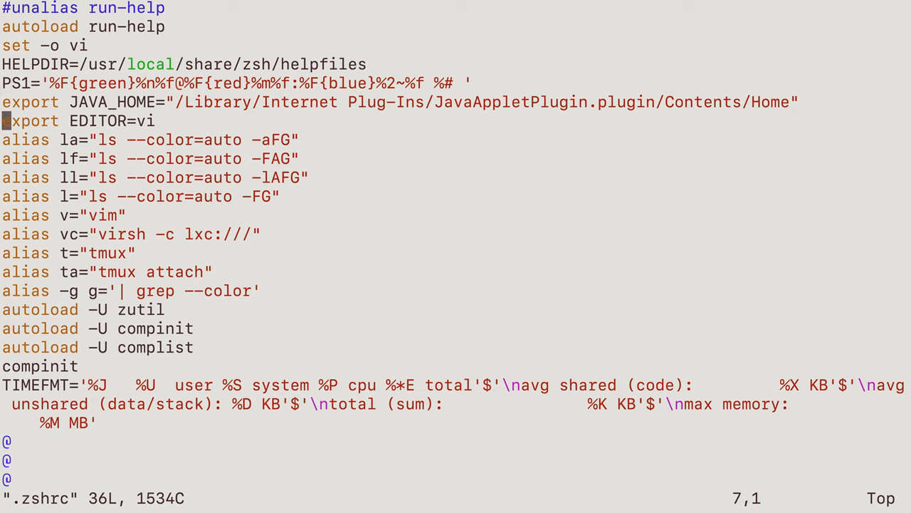
key(j)
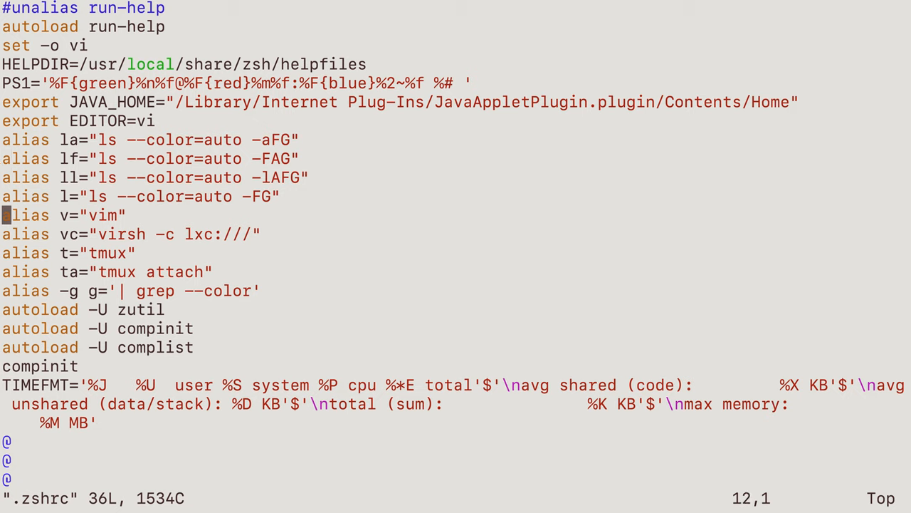
key(j)
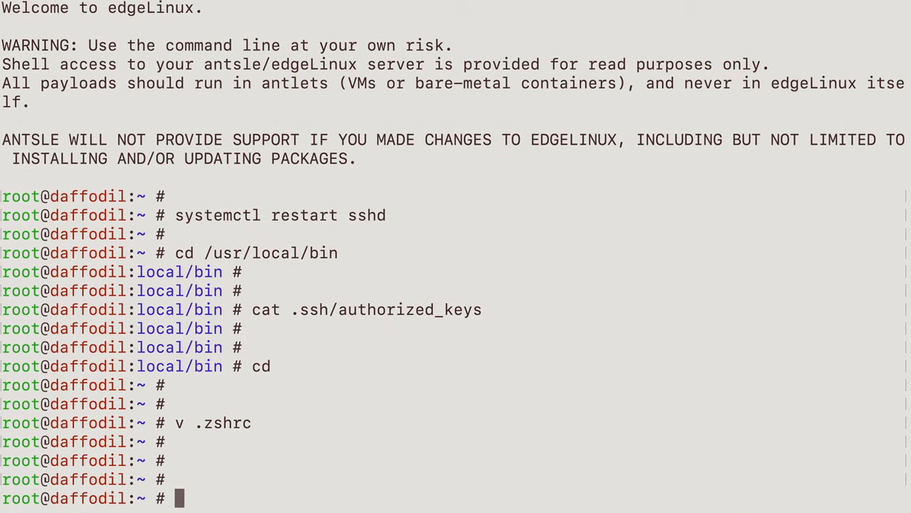
- List processes with ps, then filter them with 'ps -ef | grep java' showing the anthilld line
text(ps)
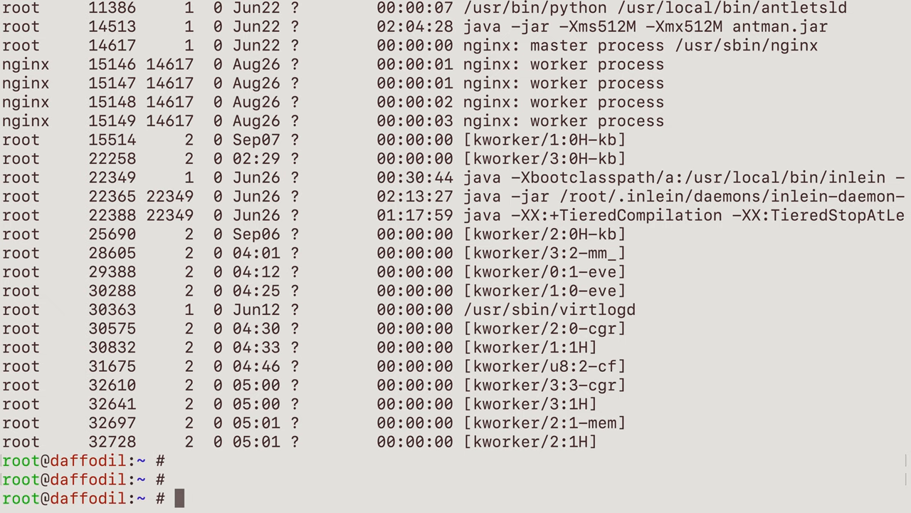
text(ps -e)
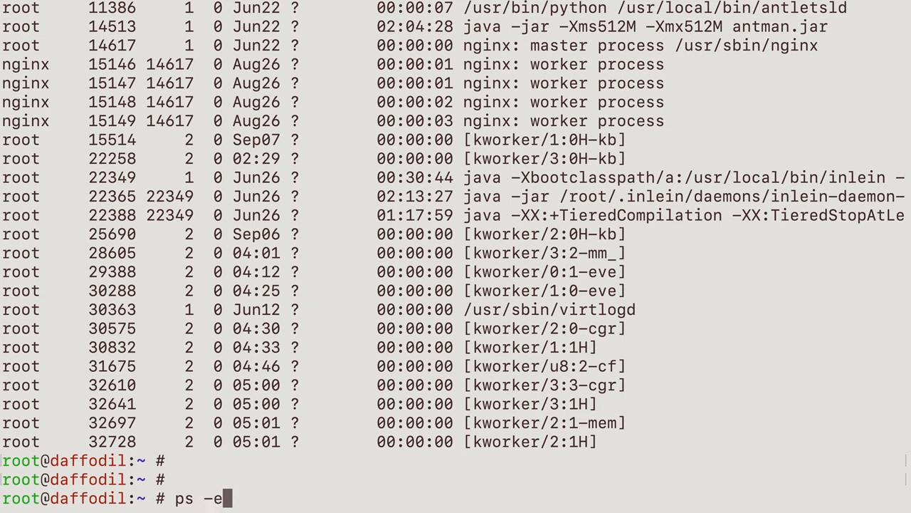
text(f)
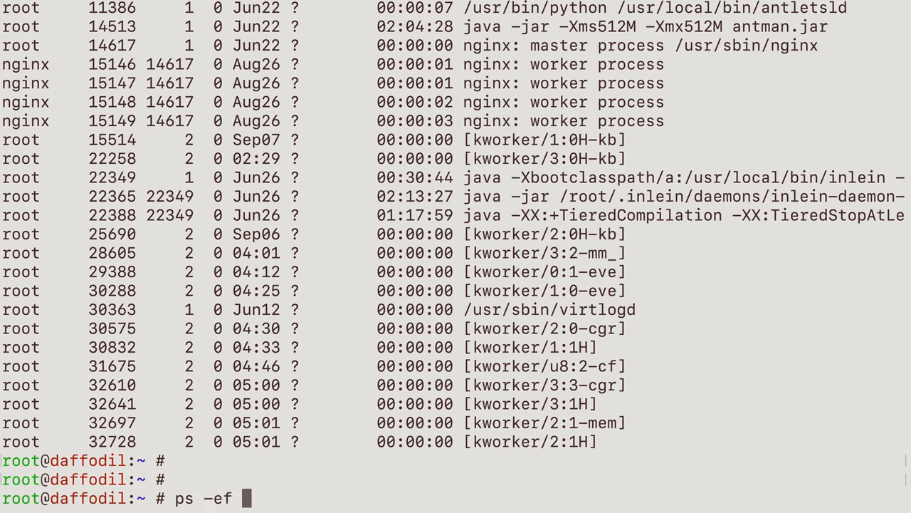
text(| gr)
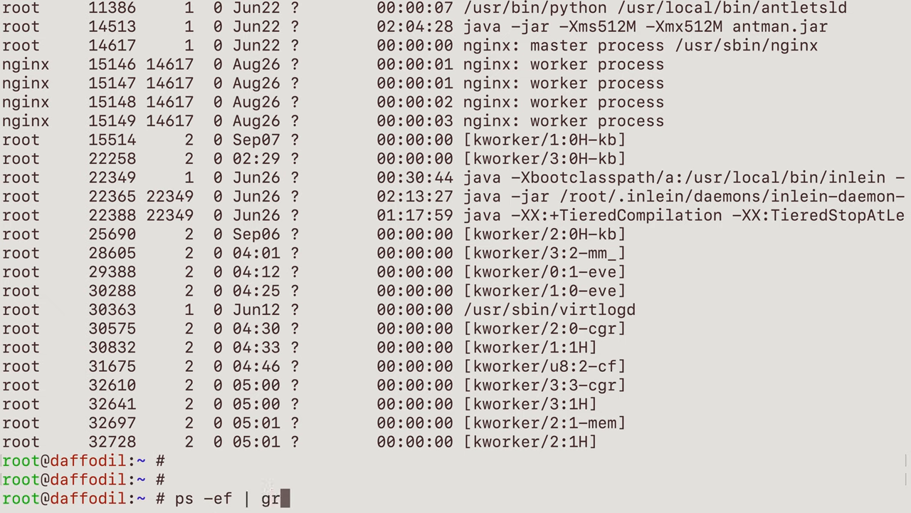
text(ep)
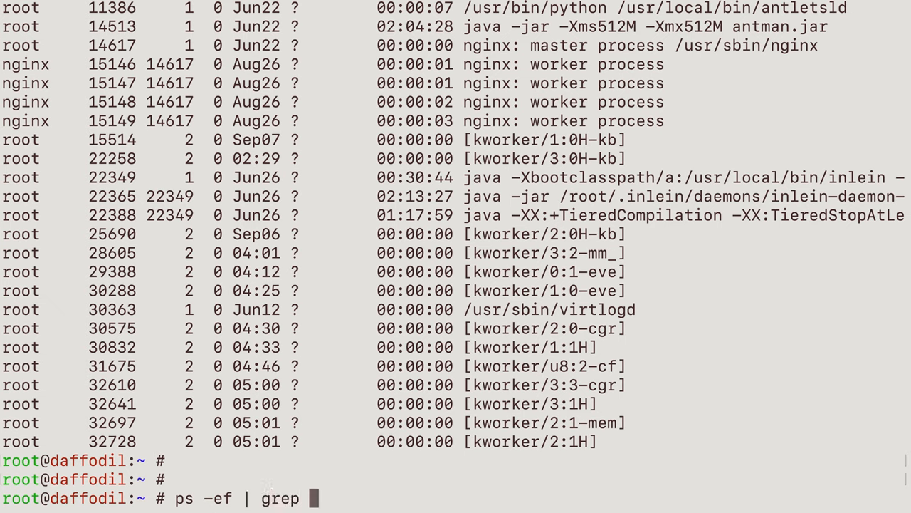
text(java)
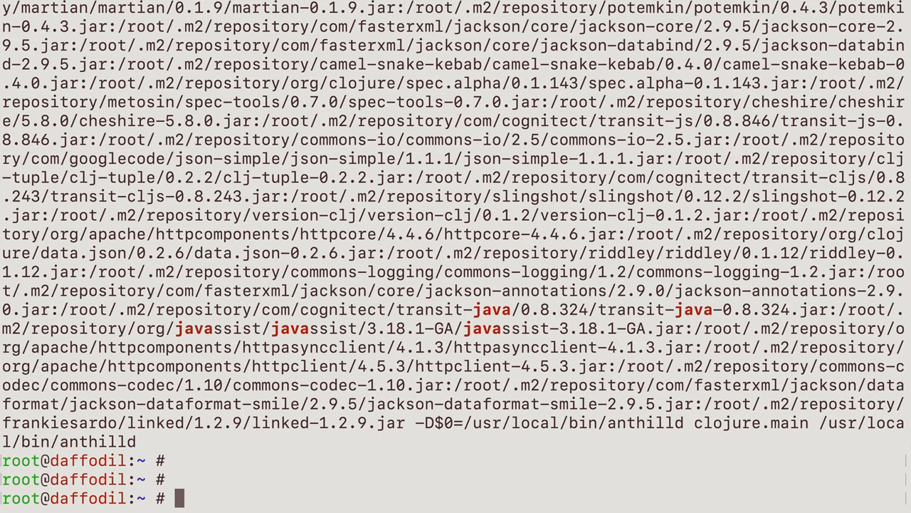
- Run 'ps -ef | grep nginx' to list the nginx master and four worker processes
text(ps -ef | grep java)
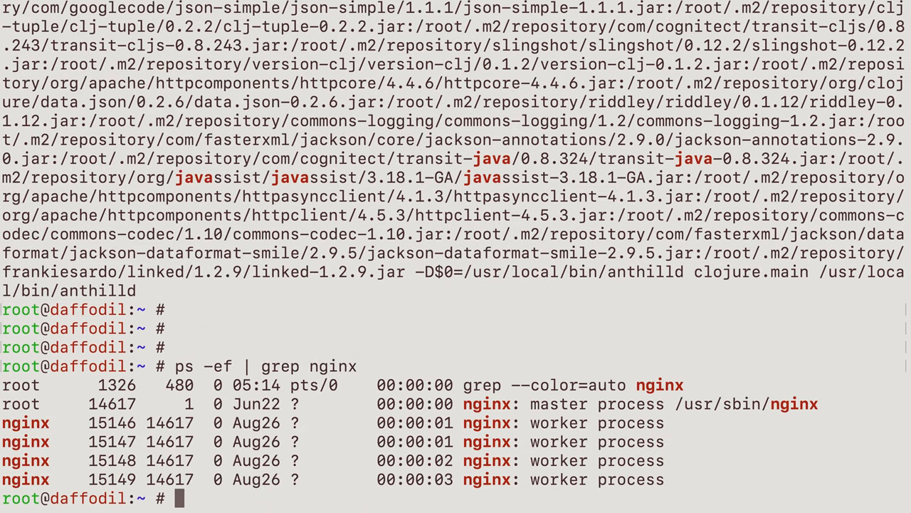
key(Return)
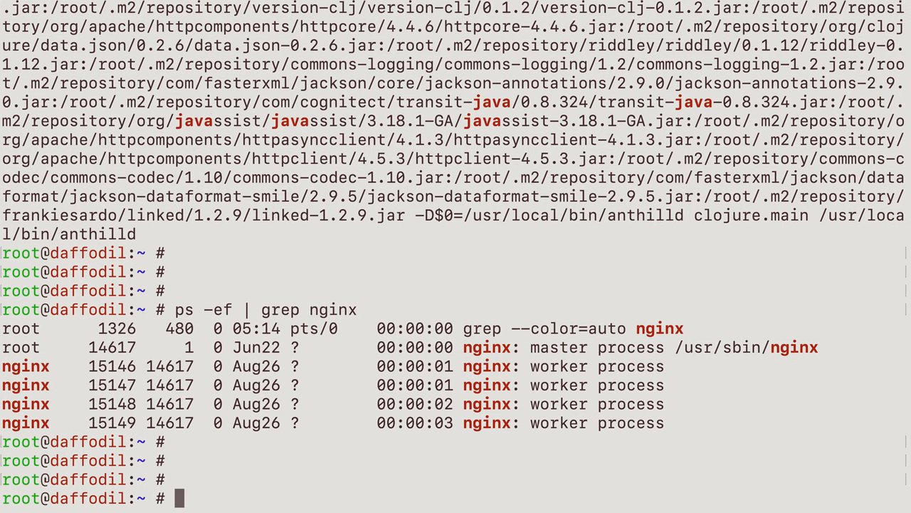
text(ps -ef g)
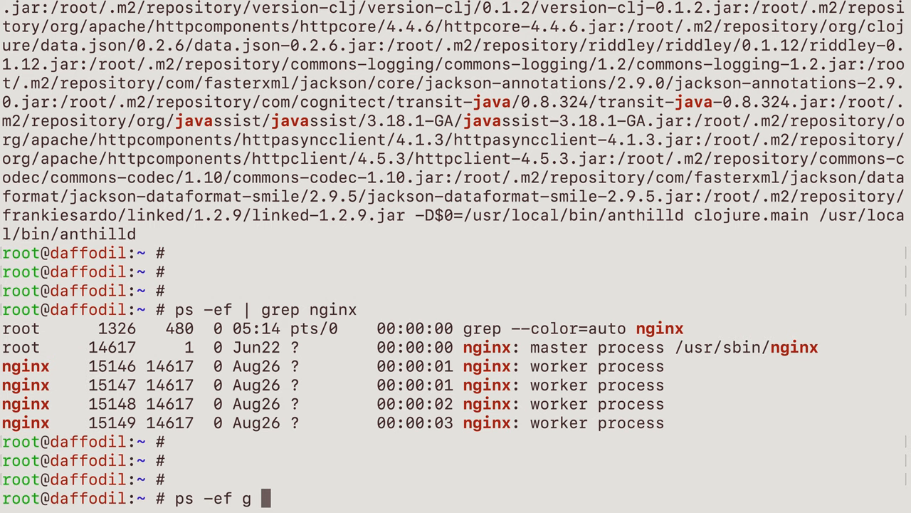
- Run 'ps -ef g nginx' via the global grep alias for the same nginx listing, then start chsh
text(nginx)
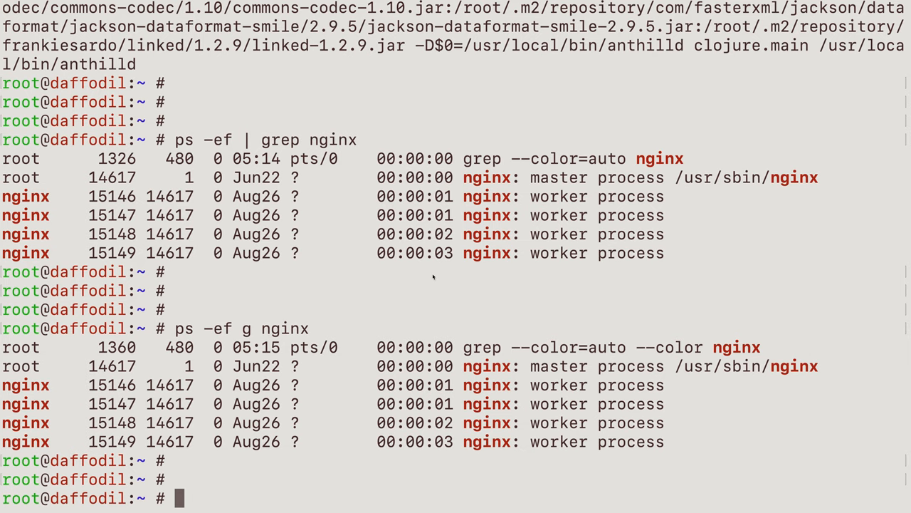
text(chsh)
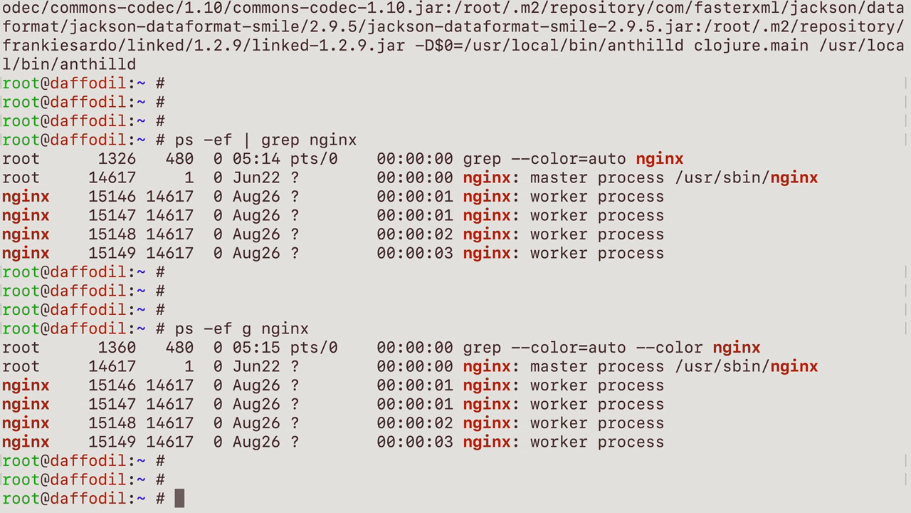
scroll(down, 3)
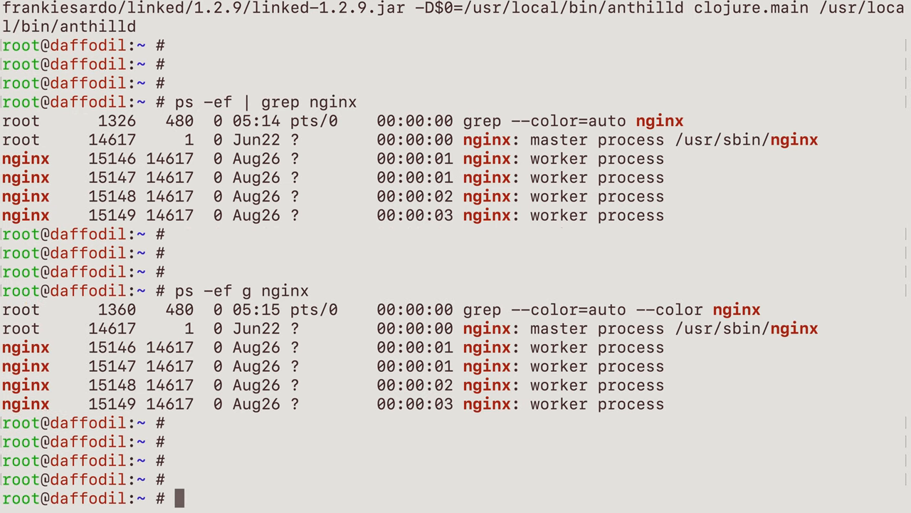